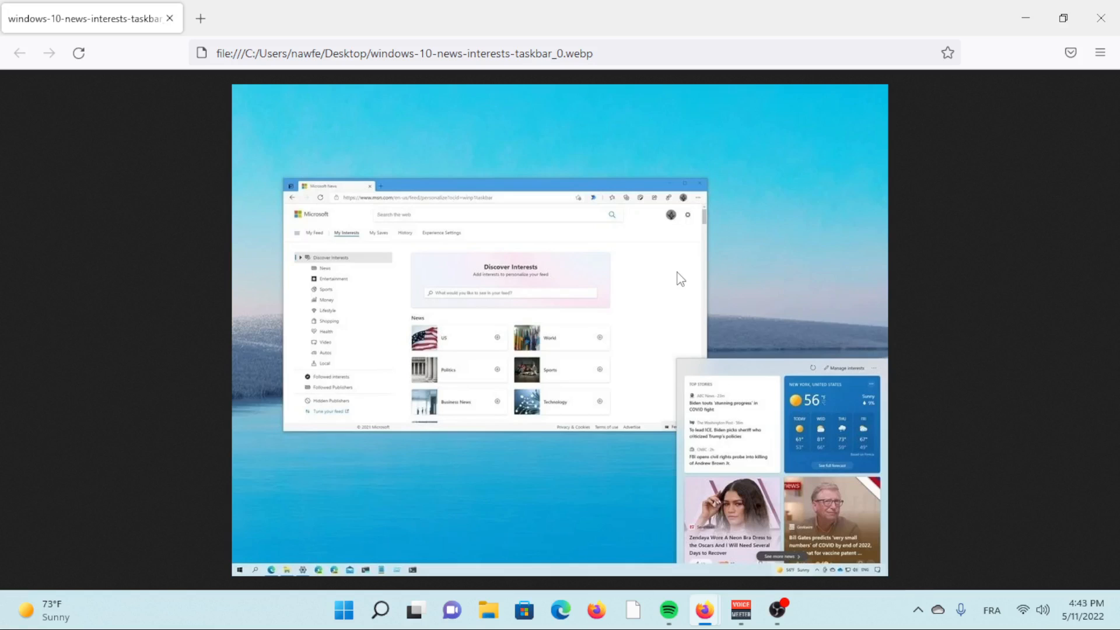
mouse_move(705, 284)
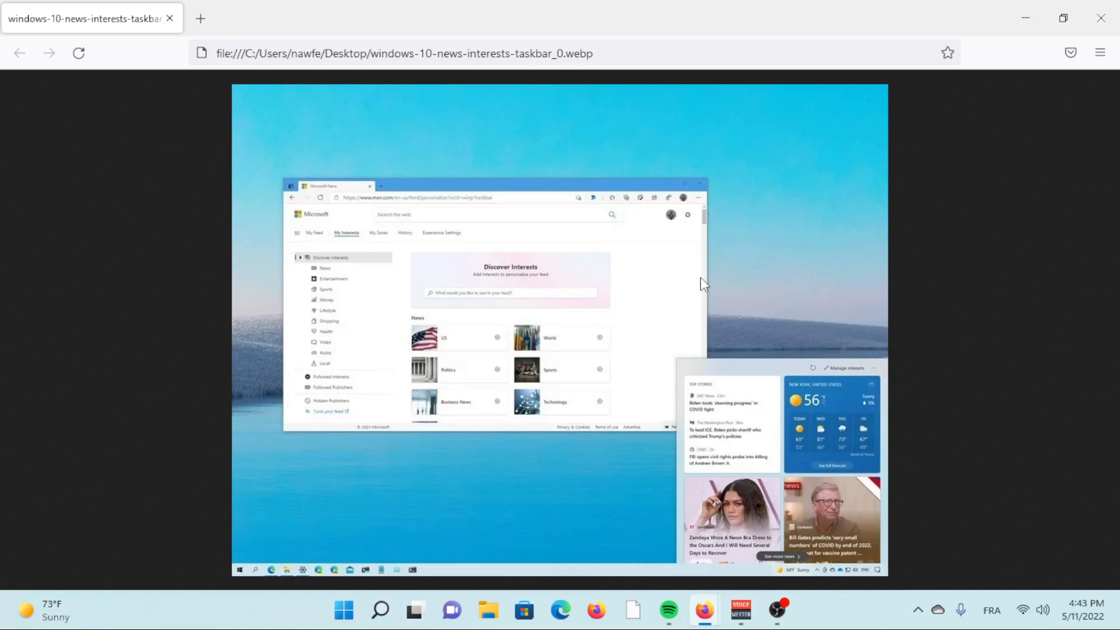
mouse_move(672, 356)
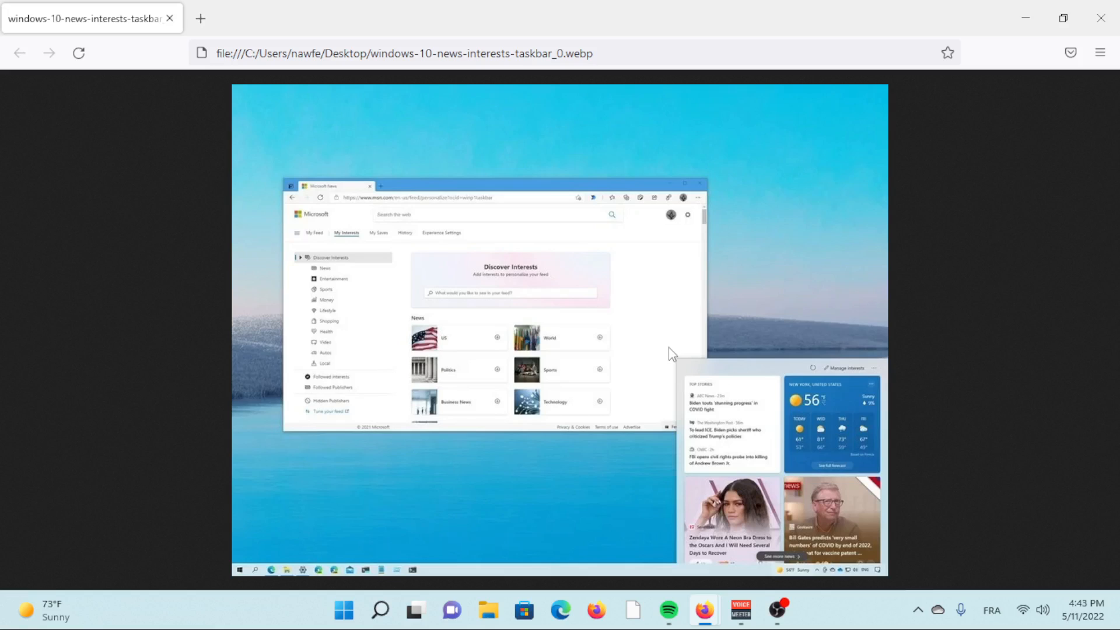
mouse_move(639, 374)
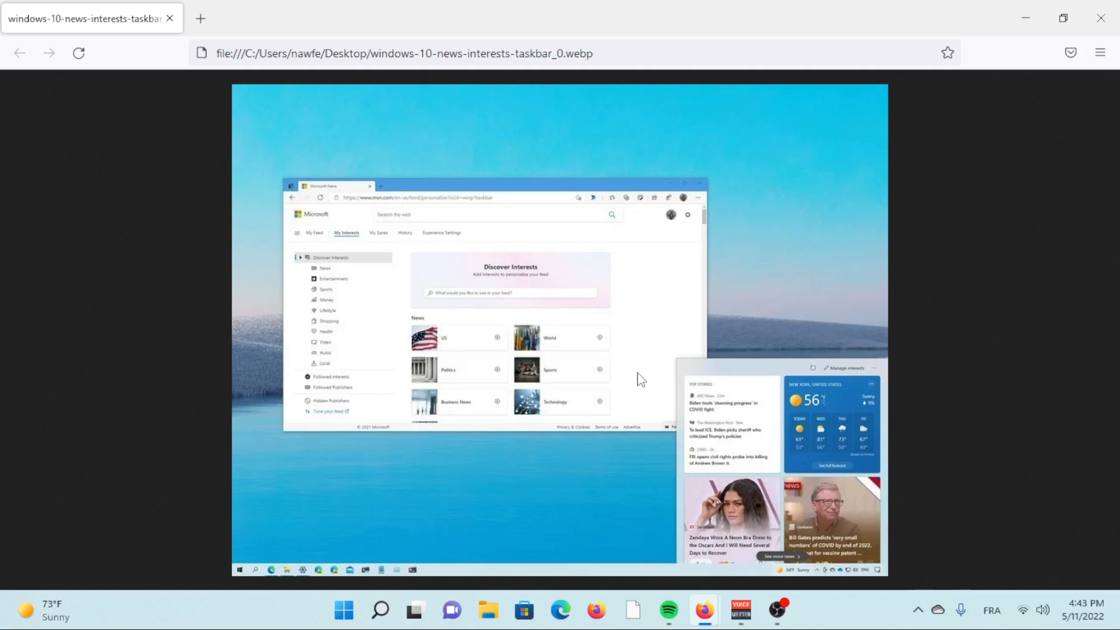
mouse_move(644, 385)
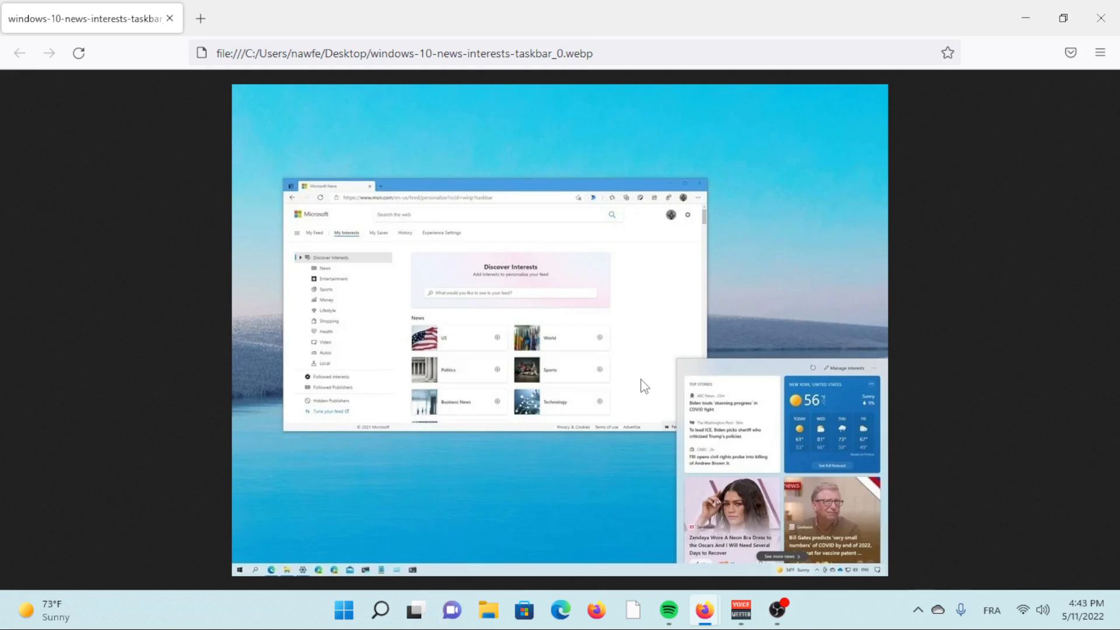
mouse_move(672, 349)
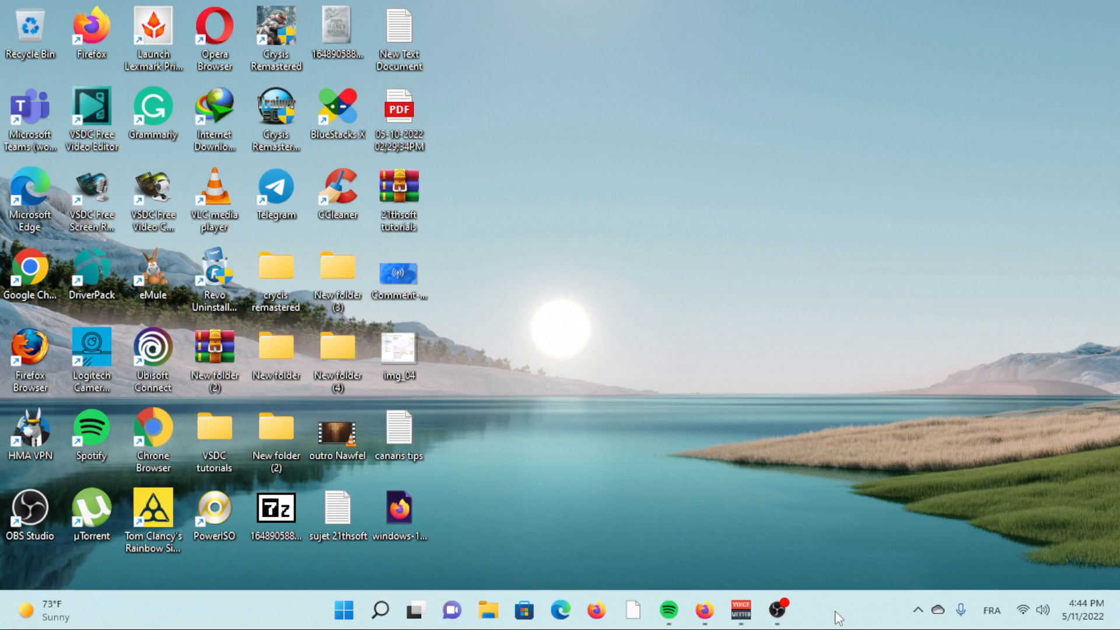
mouse_move(703, 610)
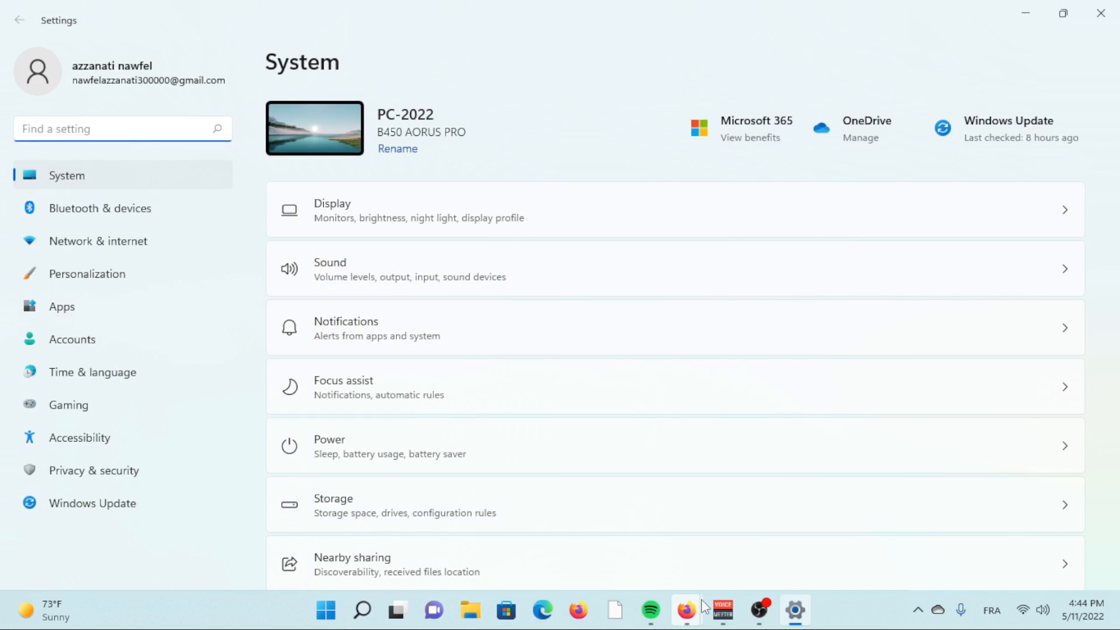
mouse_move(377, 604)
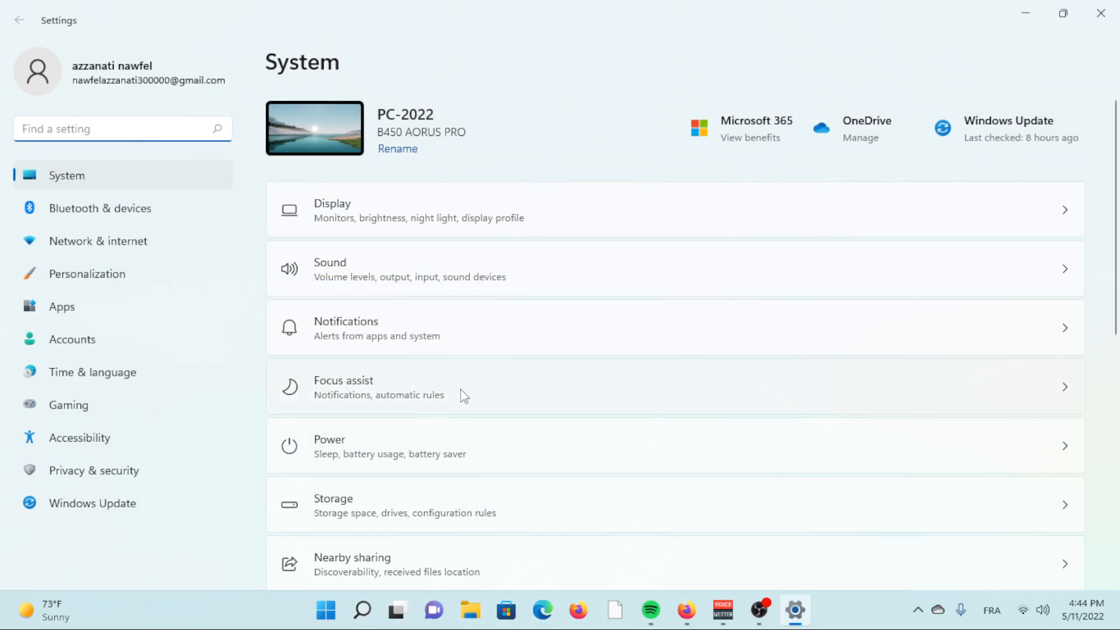
mouse_move(470, 376)
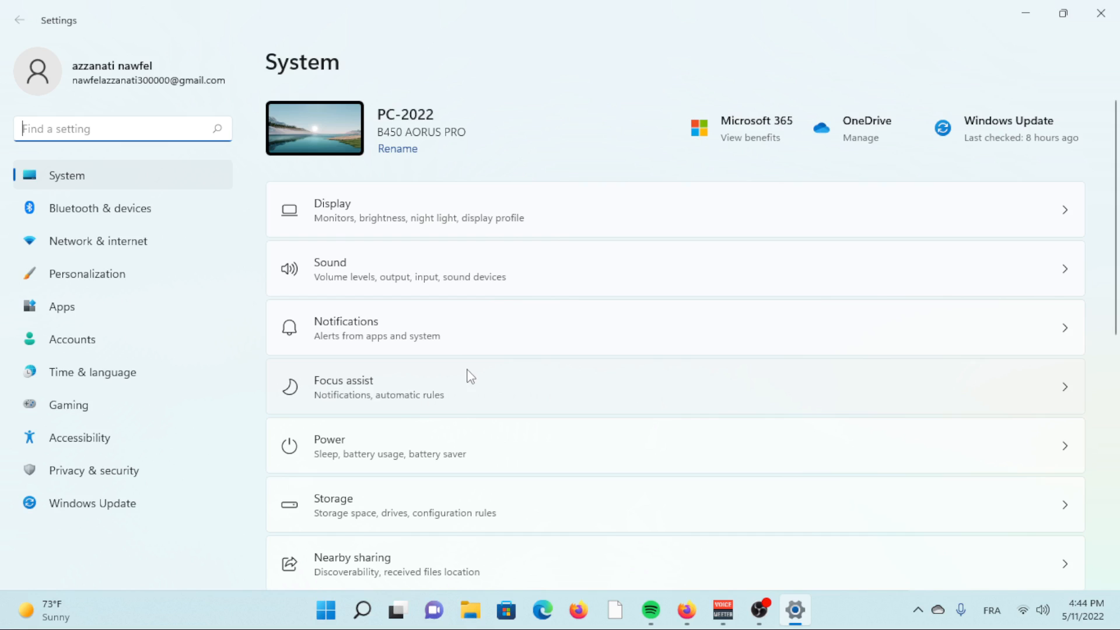
Step: Go to Personalization and scroll down to the Taskbar settings
click(86, 274)
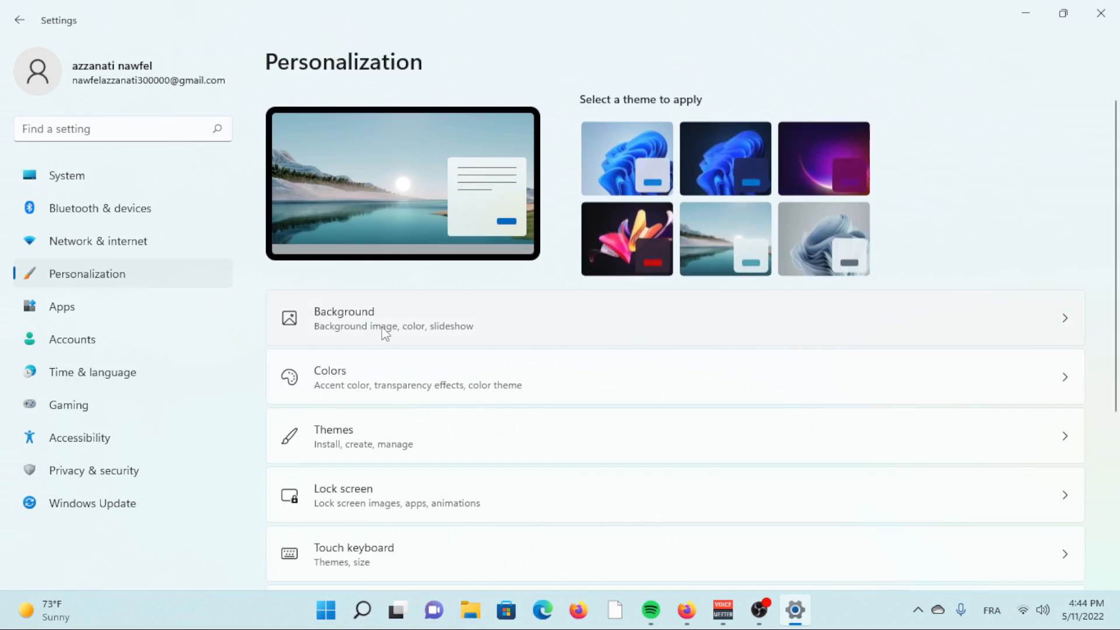
scroll(down, 3)
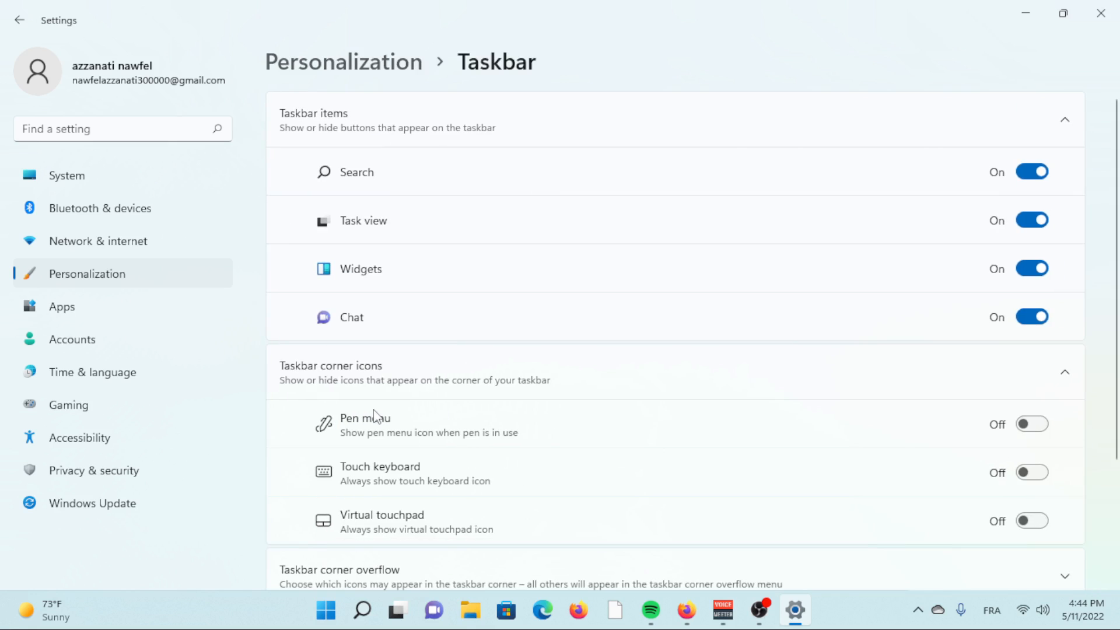
mouse_move(401, 280)
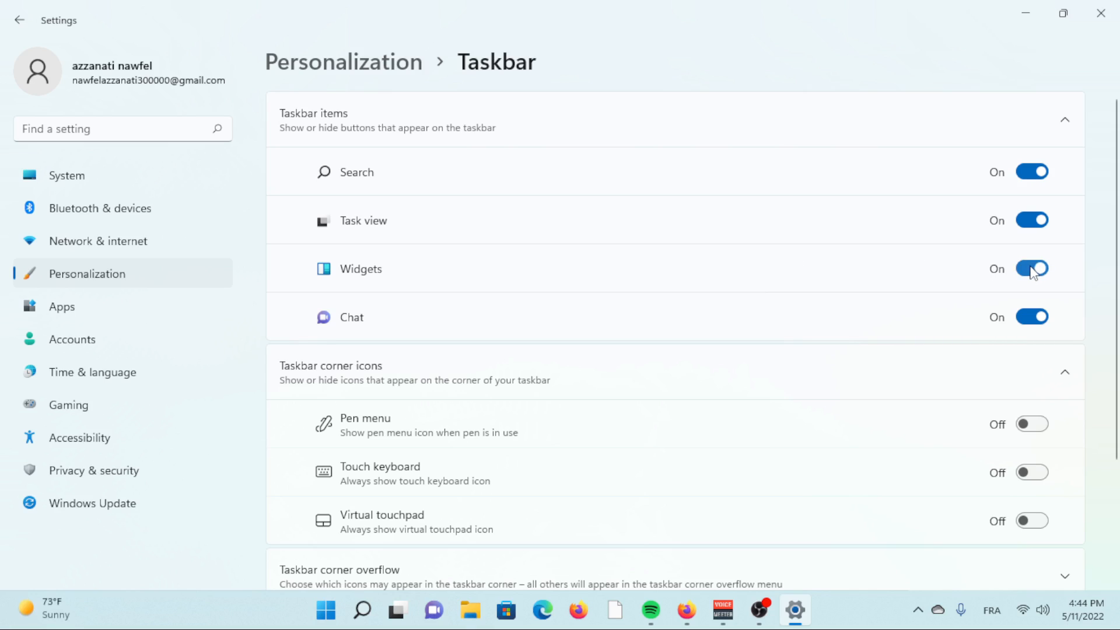
Step: Switch the Widgets taskbar item toggle to Off
click(1030, 268)
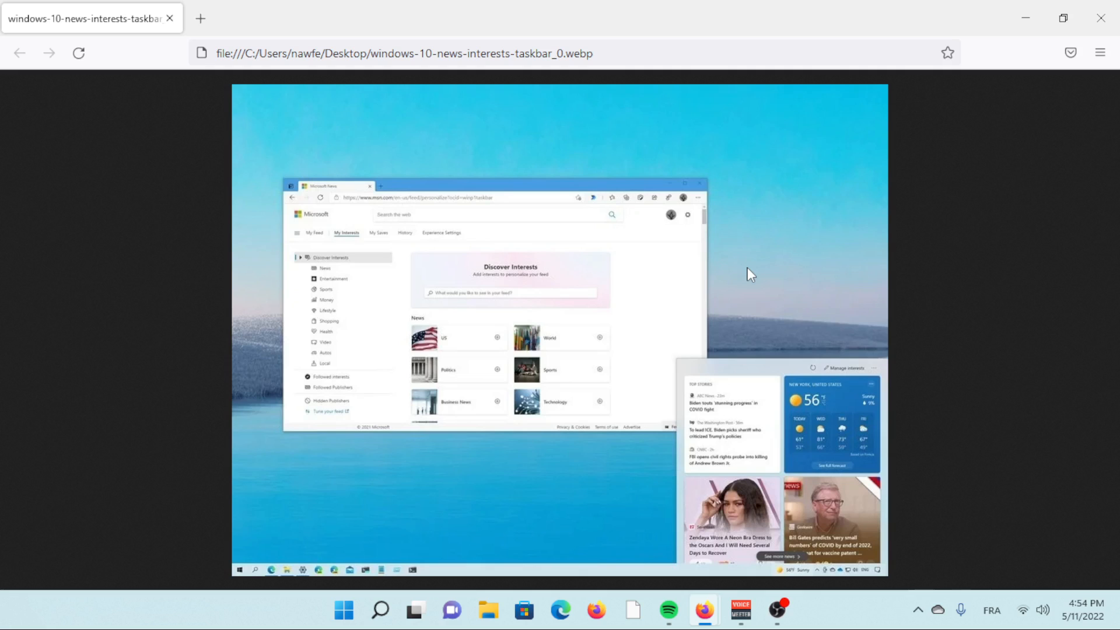
Step: Search the Start menu for "registry" to surface Registry Editor
click(343, 611)
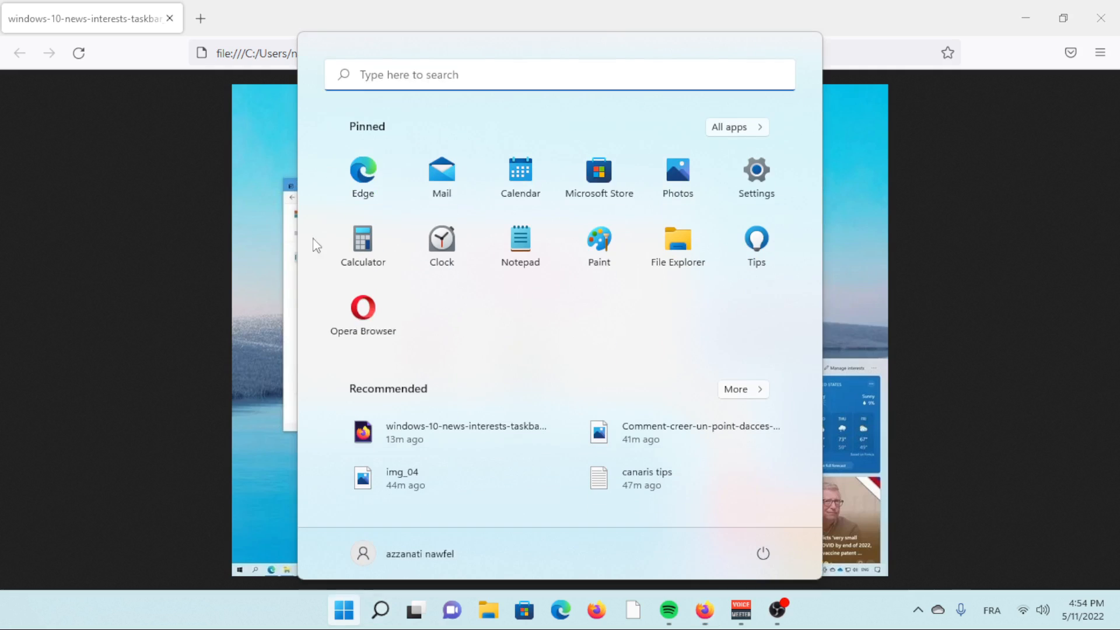
text(registry)
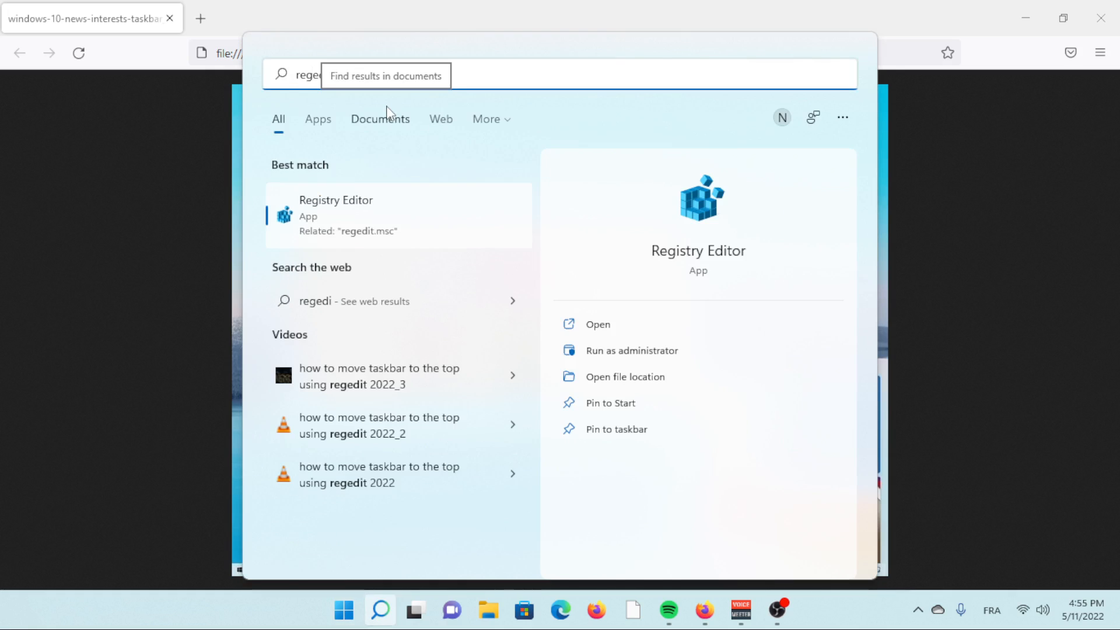
Step: Launch Registry Editor and navigate HKEY_CURRENT_USER down to Explorer\Advanced
click(597, 325)
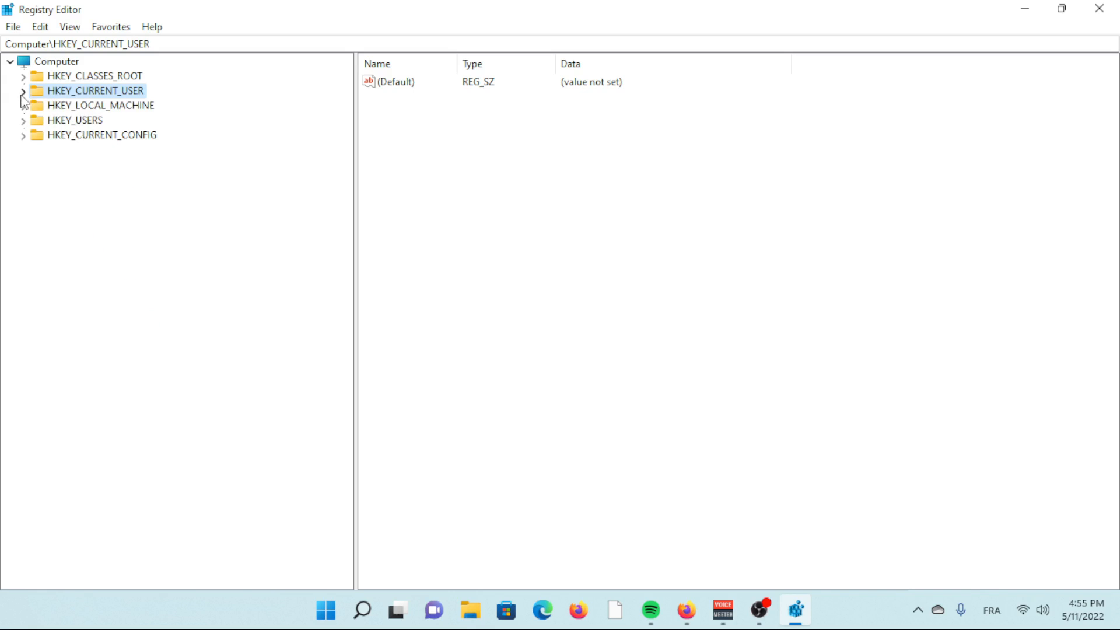
click(24, 91)
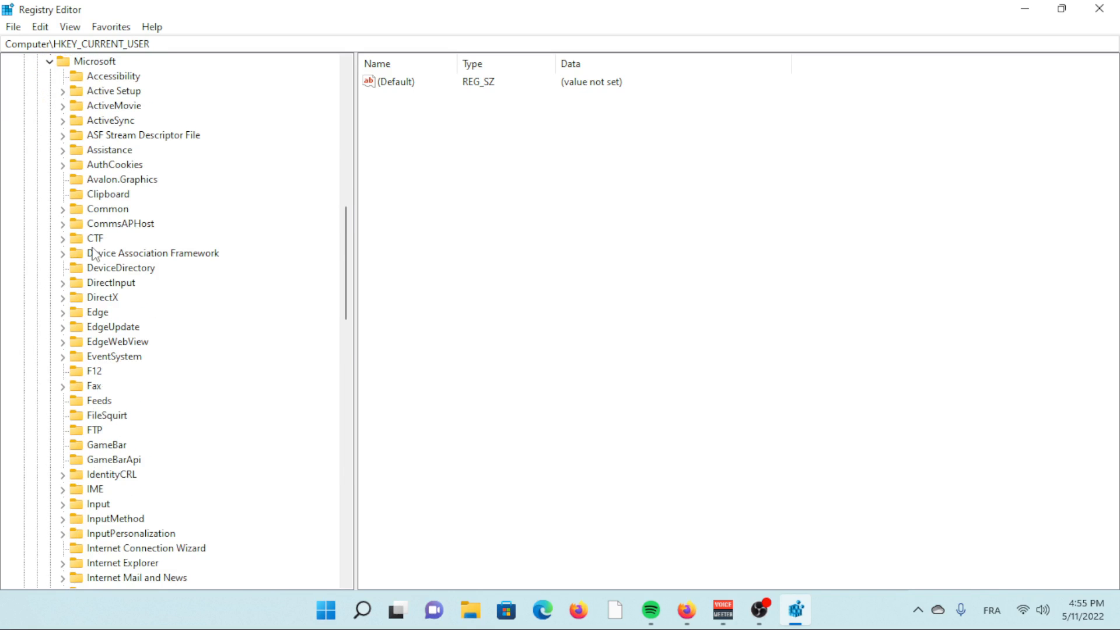
mouse_move(90, 271)
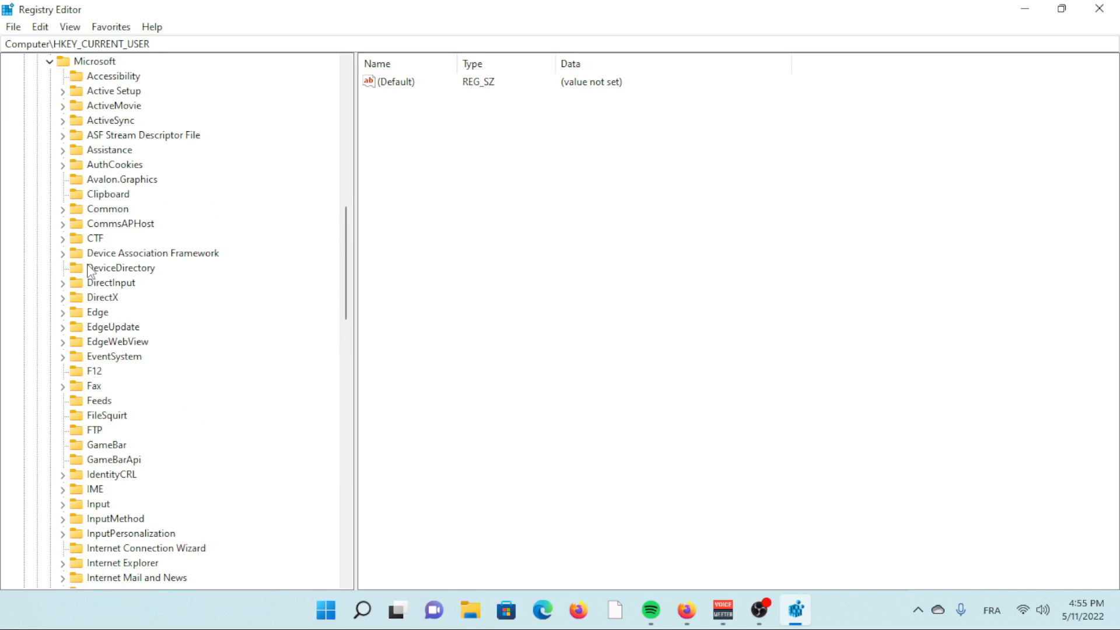
scroll(down, 3)
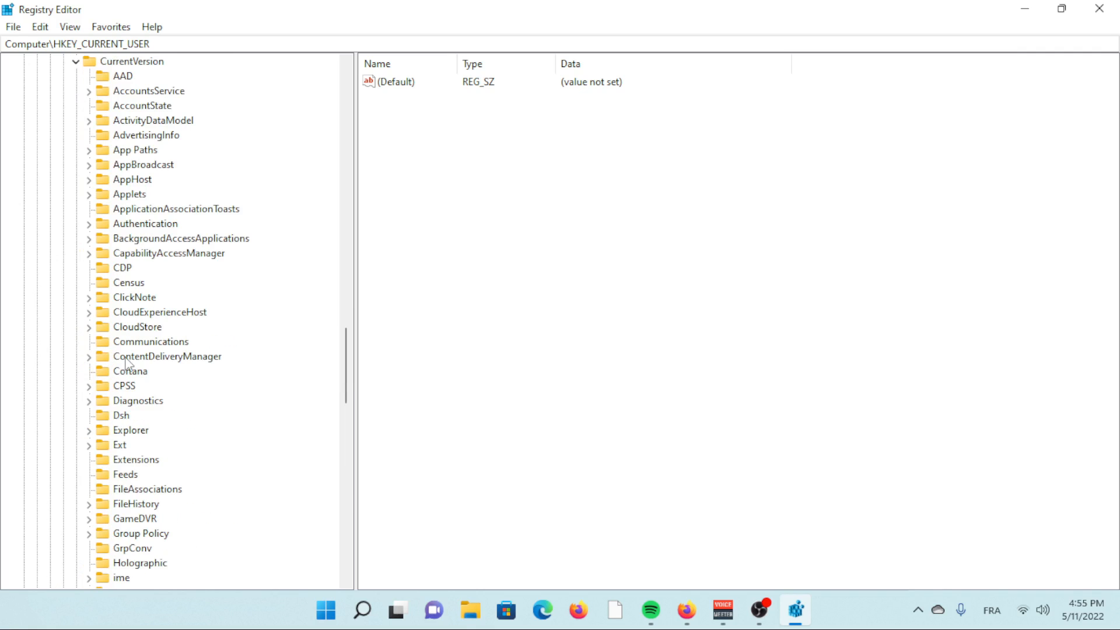
scroll(down, 3)
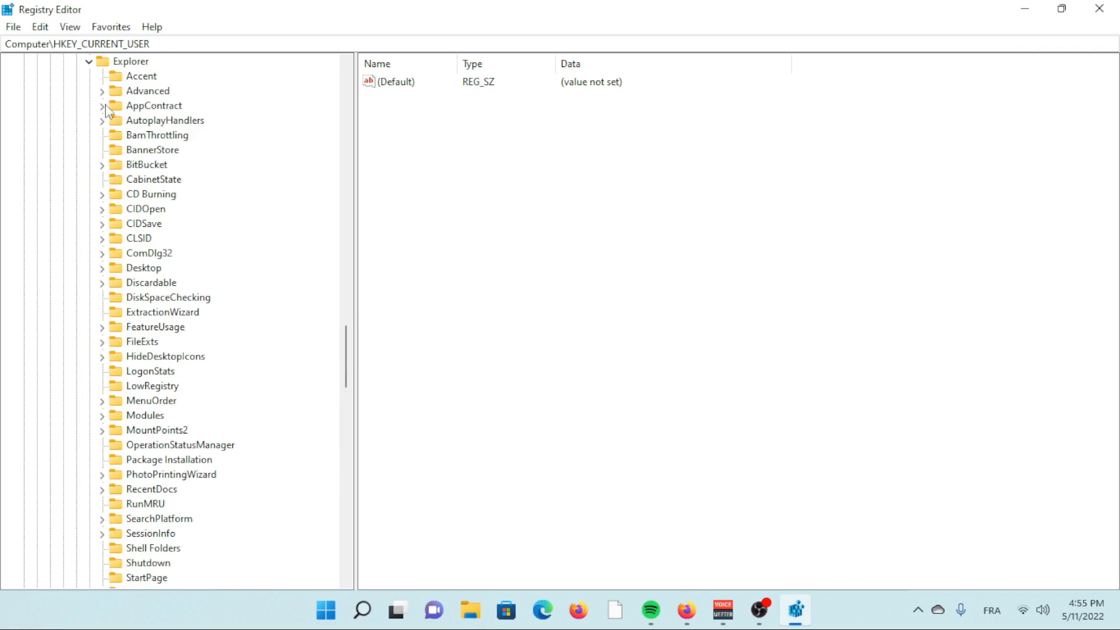
double_click(404, 517)
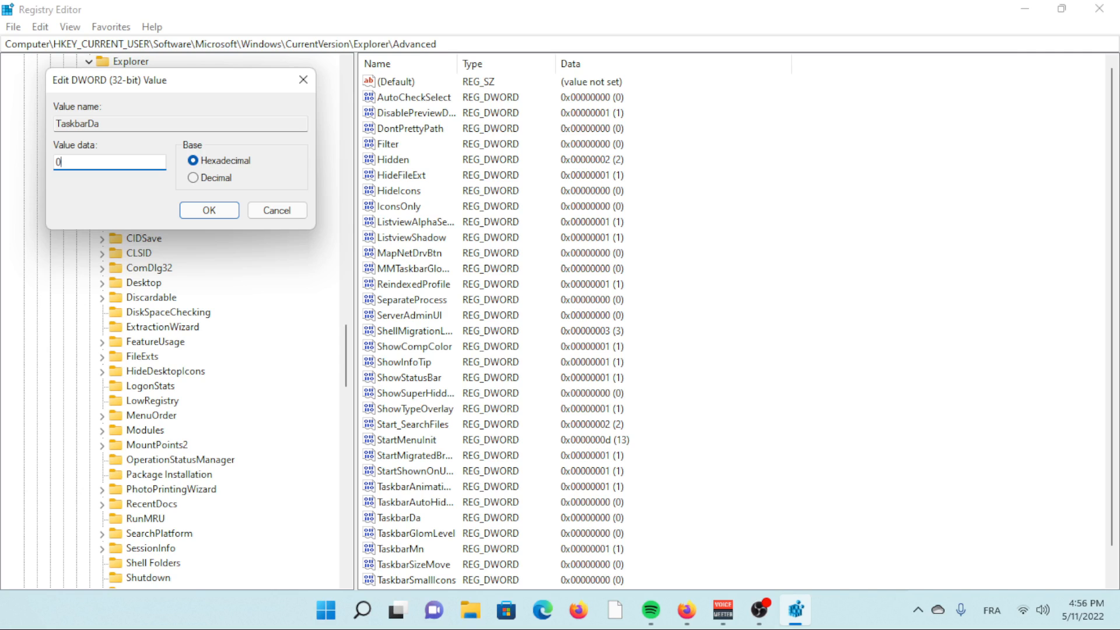
Step: Confirm TaskbarDa's value data as 0
click(209, 210)
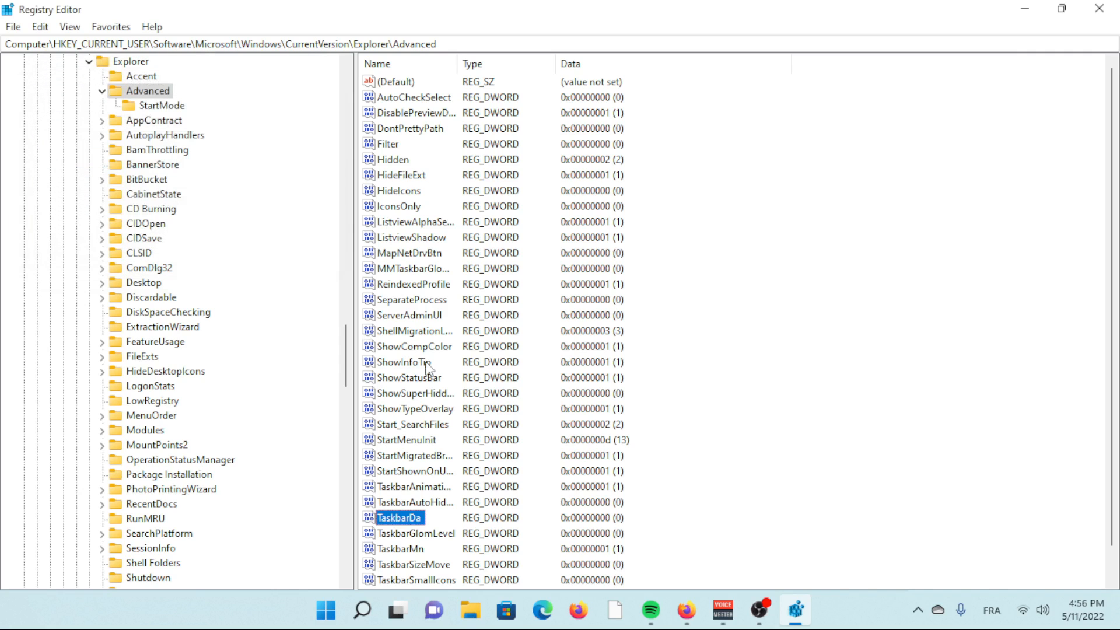
mouse_move(1022, 11)
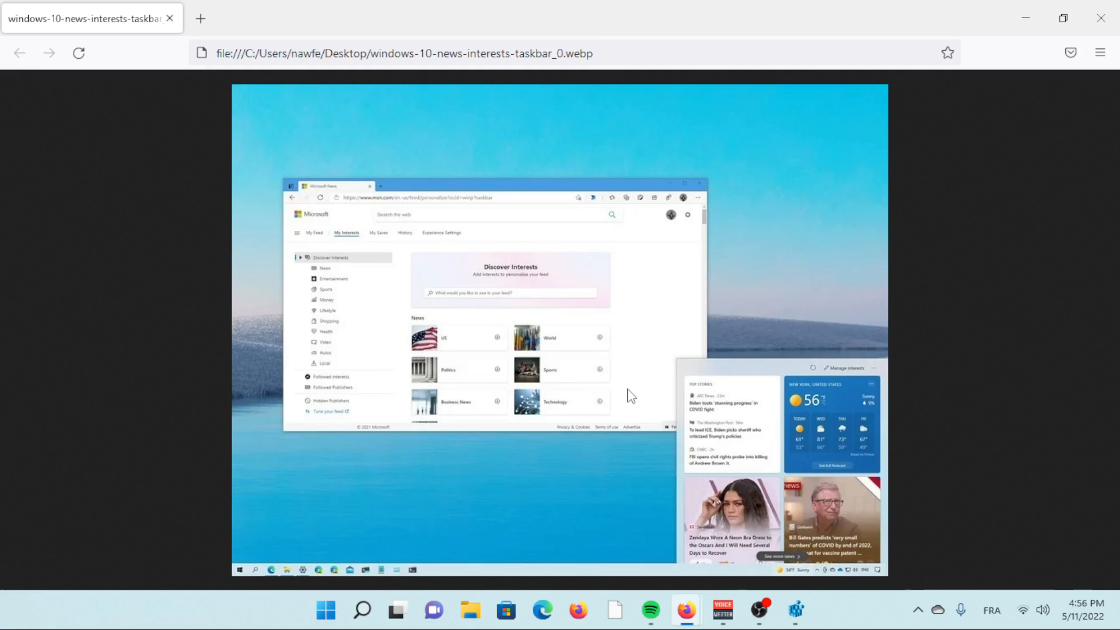
mouse_move(737, 595)
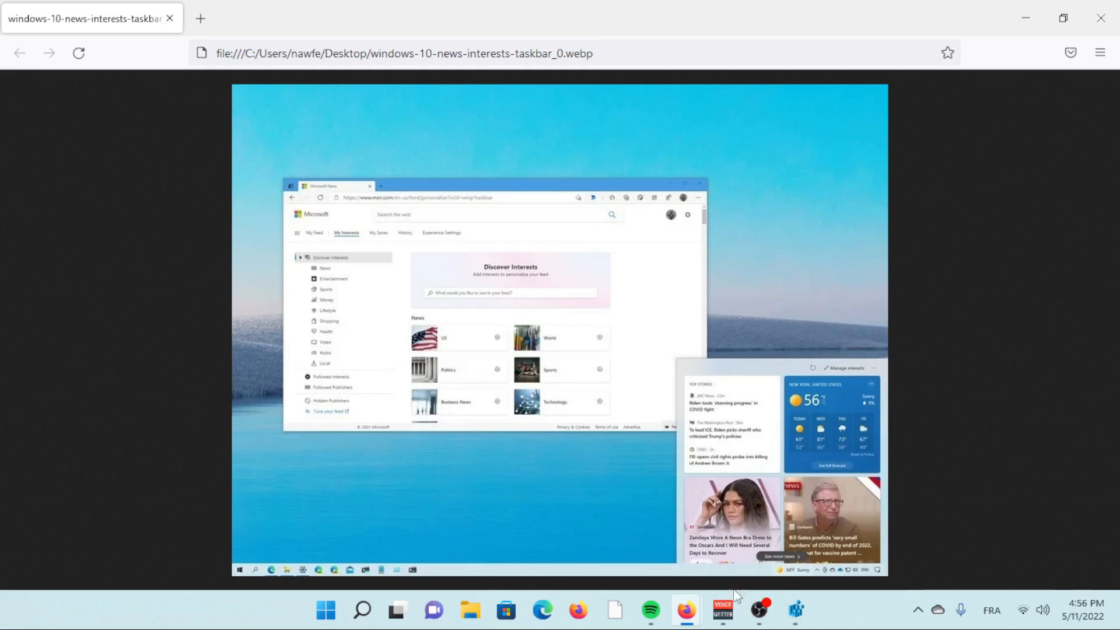
mouse_move(630, 397)
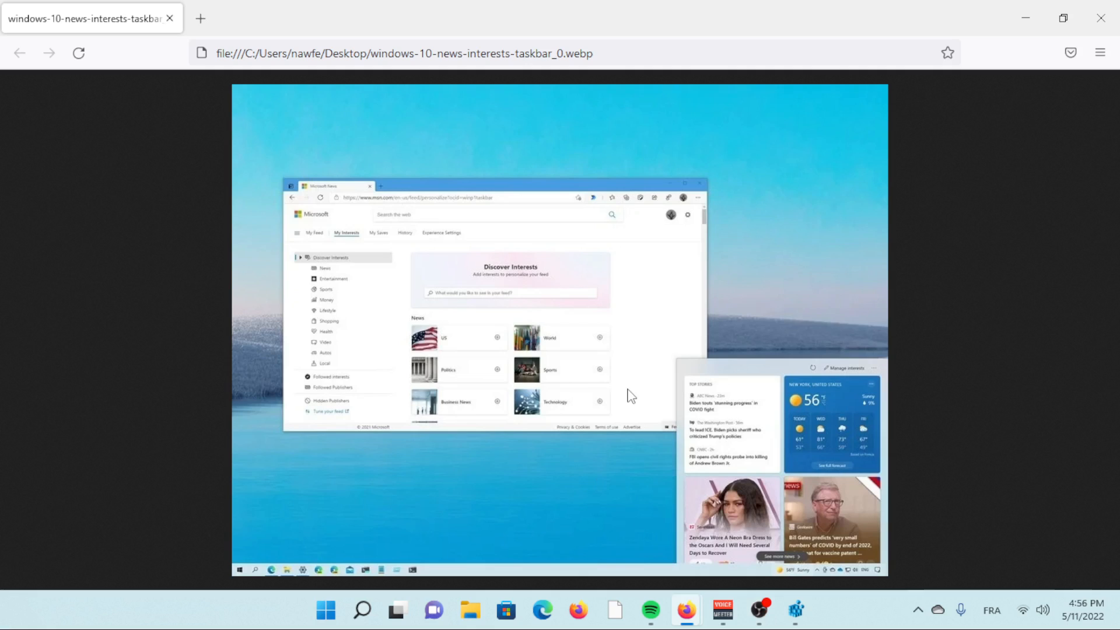